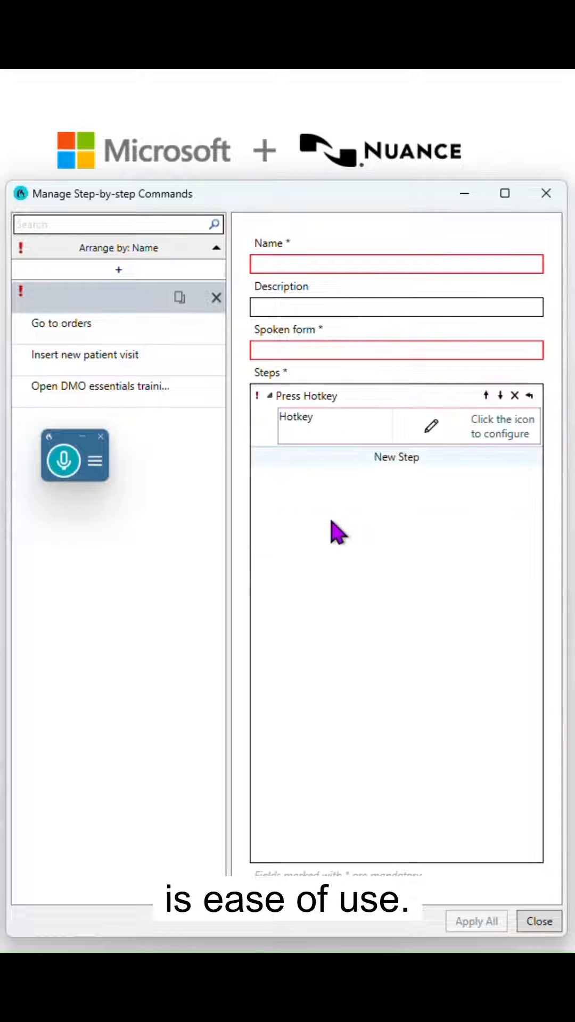
Set the first Press Hotkey step to Enter, then add a second Press Hotkey step
click(430, 432)
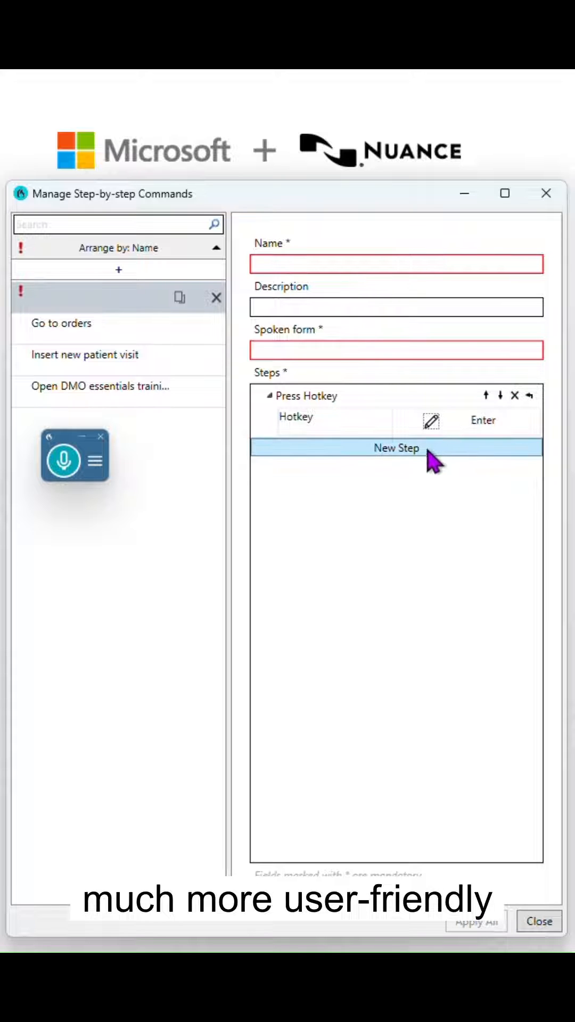
click(395, 447)
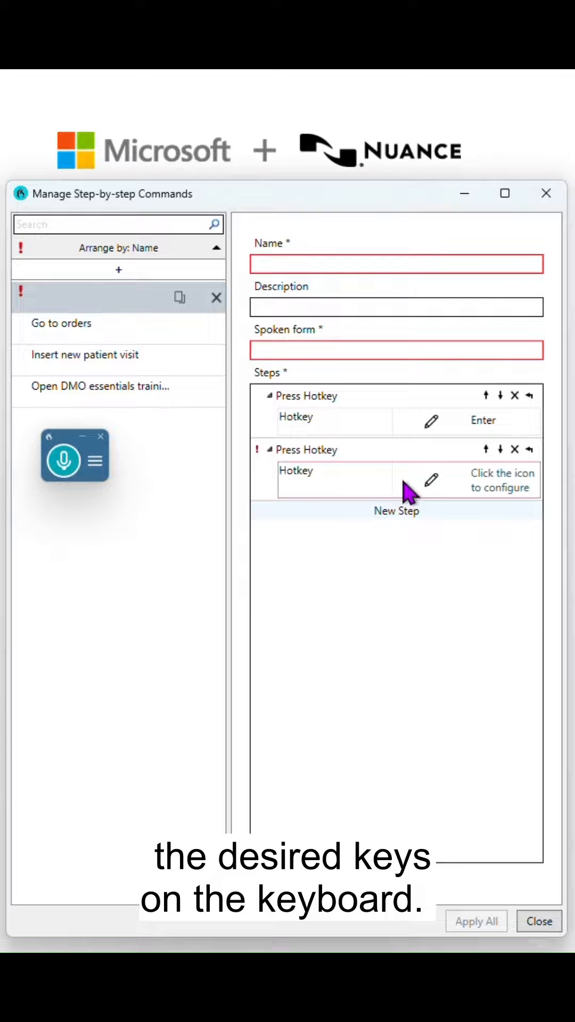
click(431, 480)
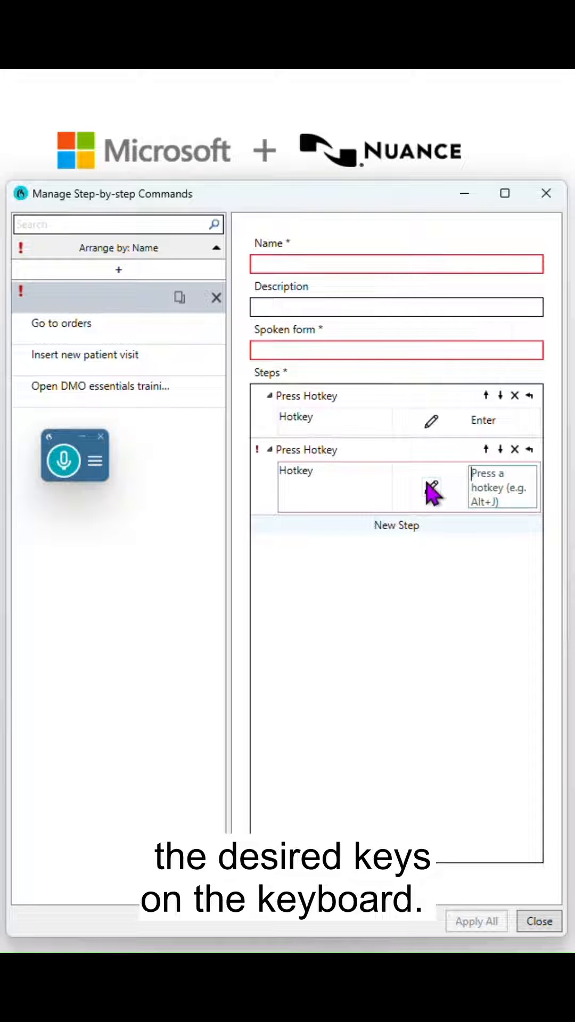
click(396, 525)
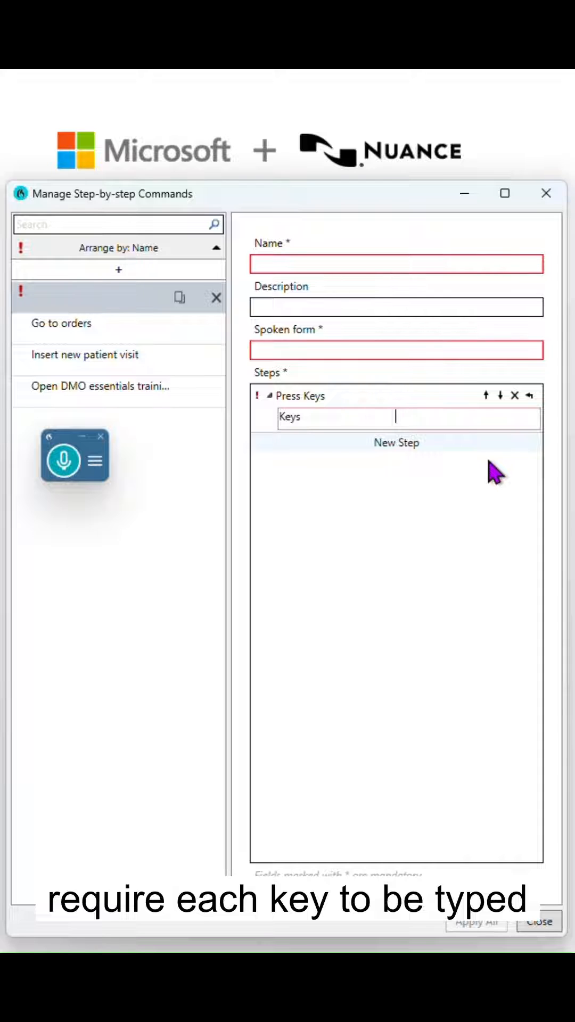
Enter {ENTER} in a Press Keys step and add a second Press Keys step with {TAB}
text({EN)
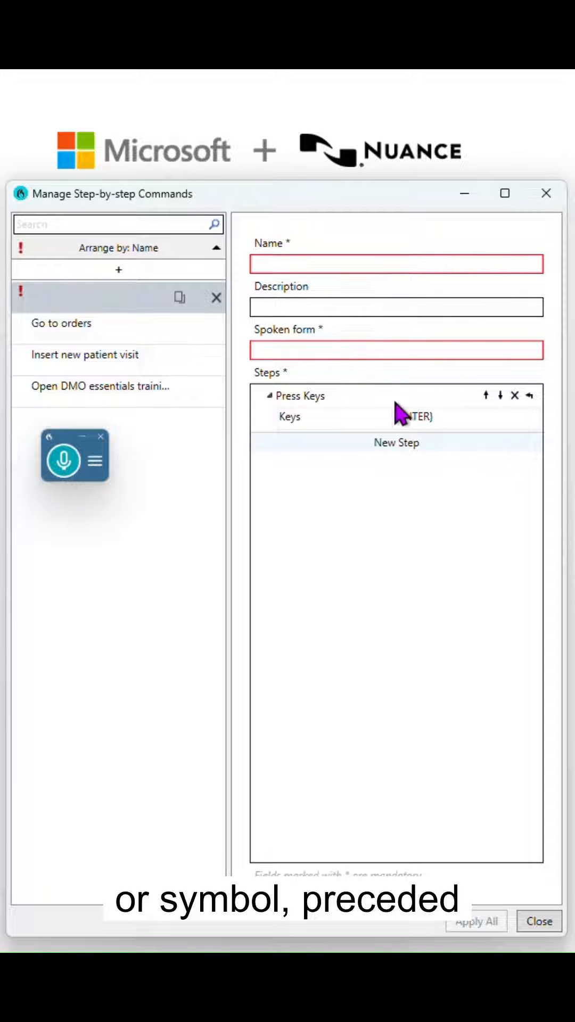
click(396, 442)
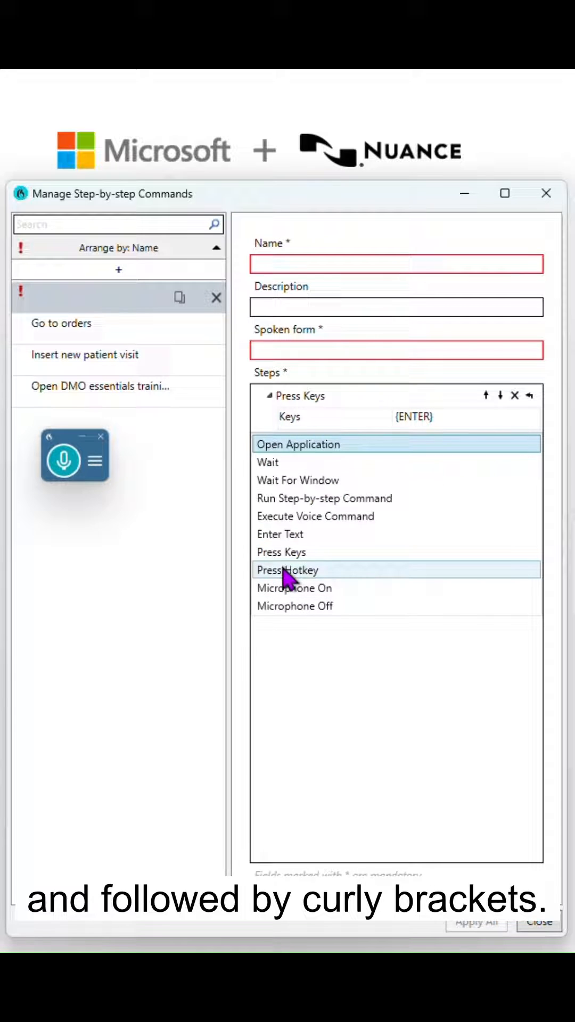
click(281, 551)
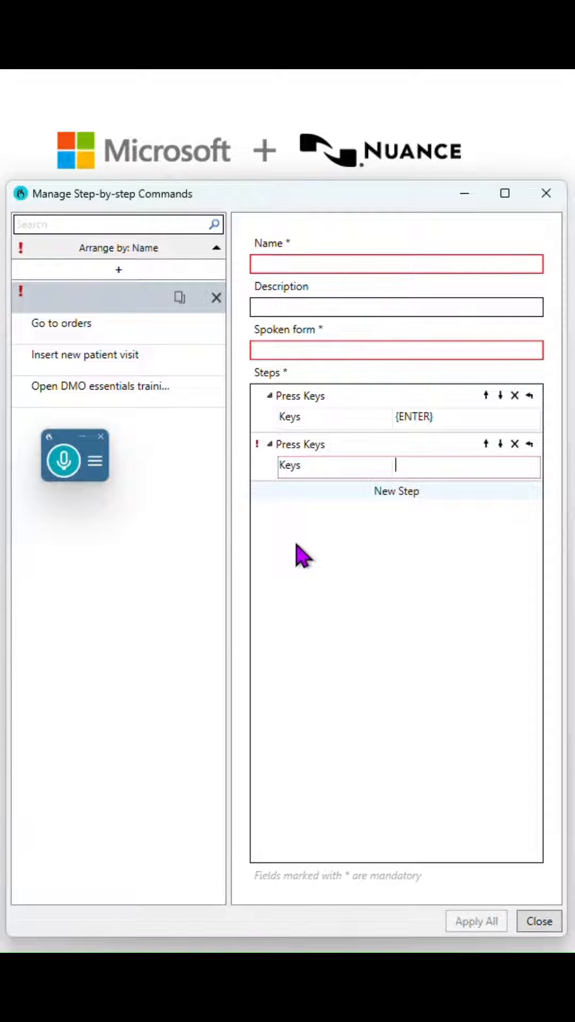
text({TAB)
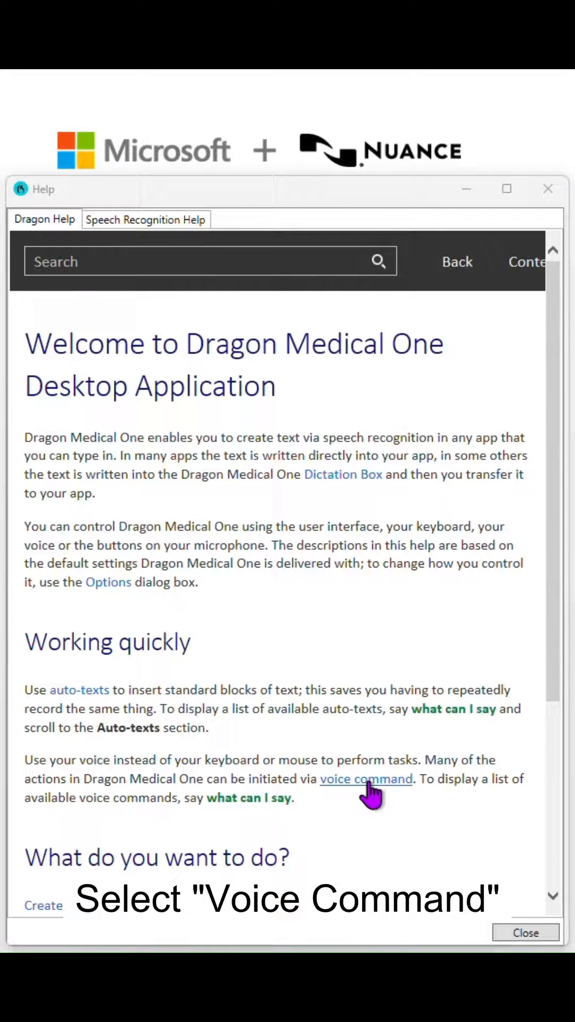
Open the 'voice command' help link and scroll to the Press keys input-format table
click(365, 778)
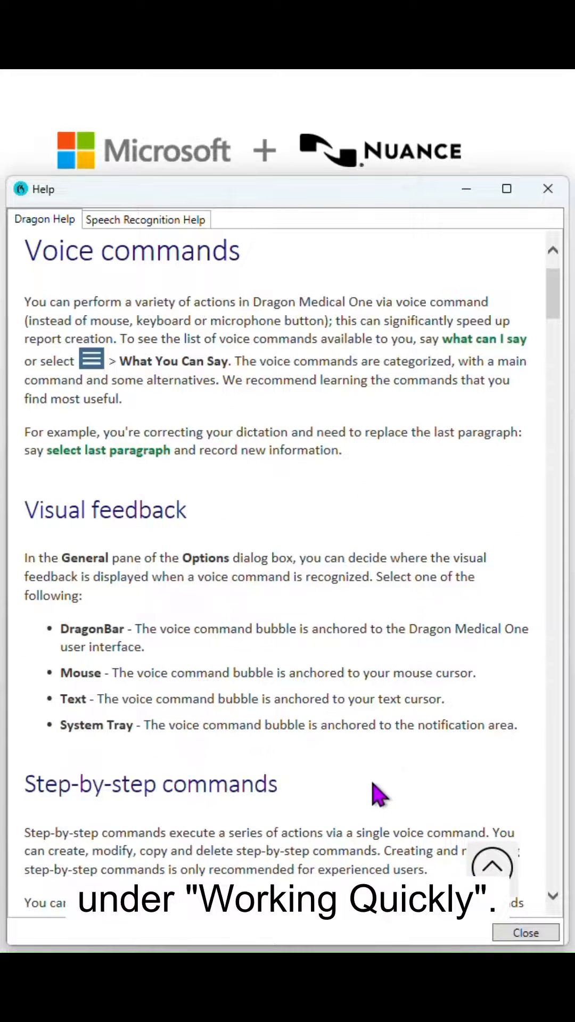
scroll(down, 3)
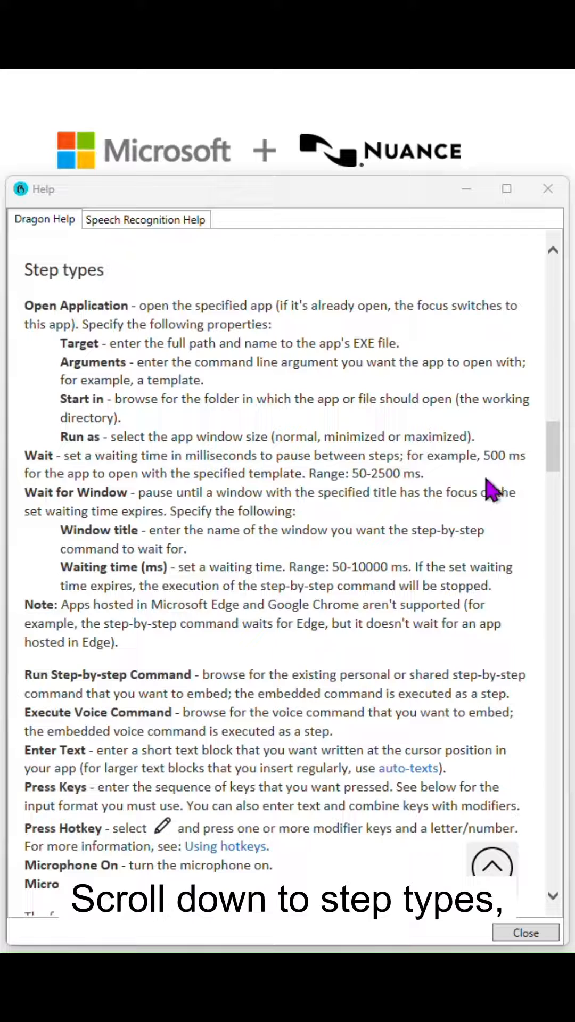
scroll(down, 3)
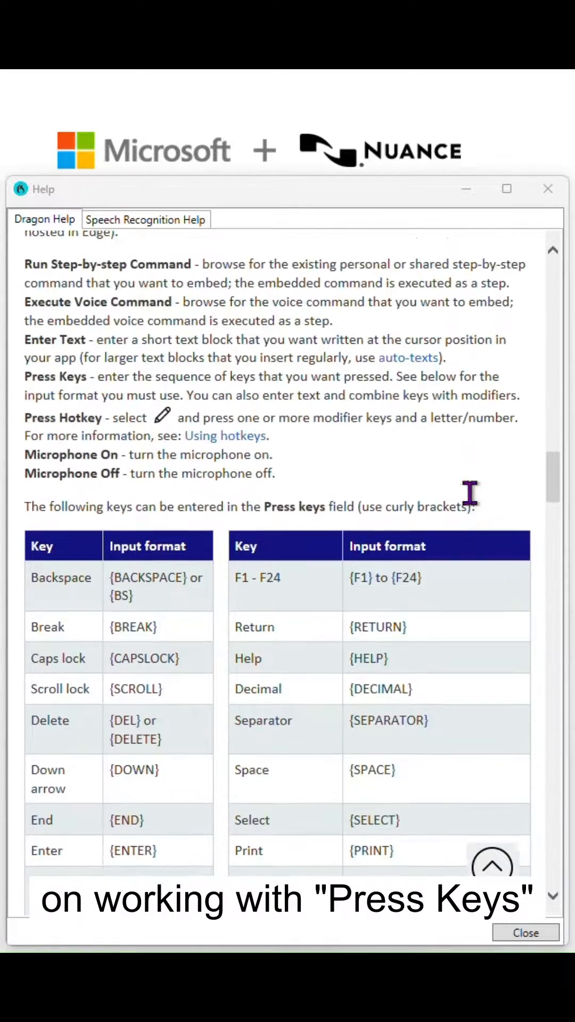
scroll(down, 3)
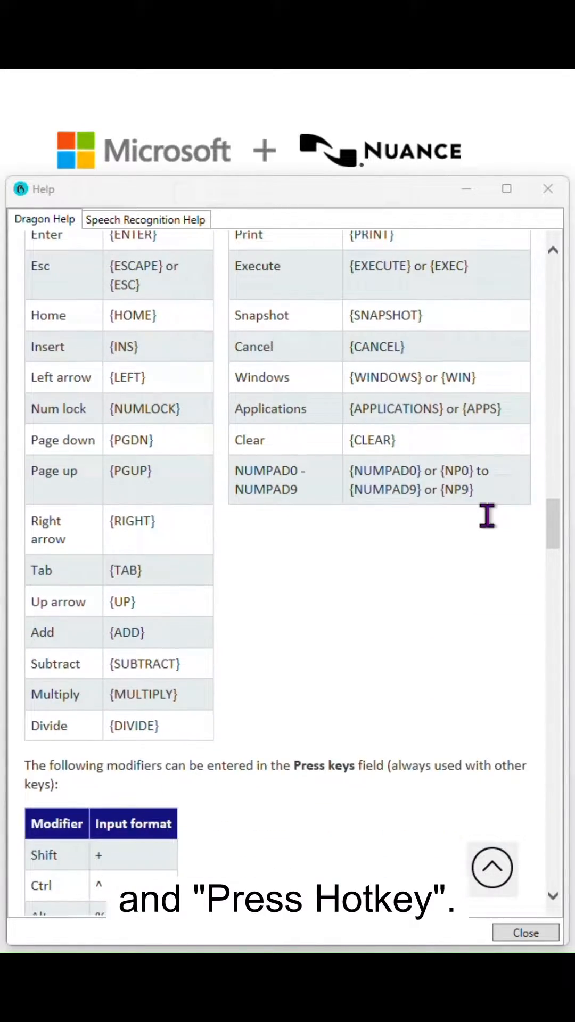